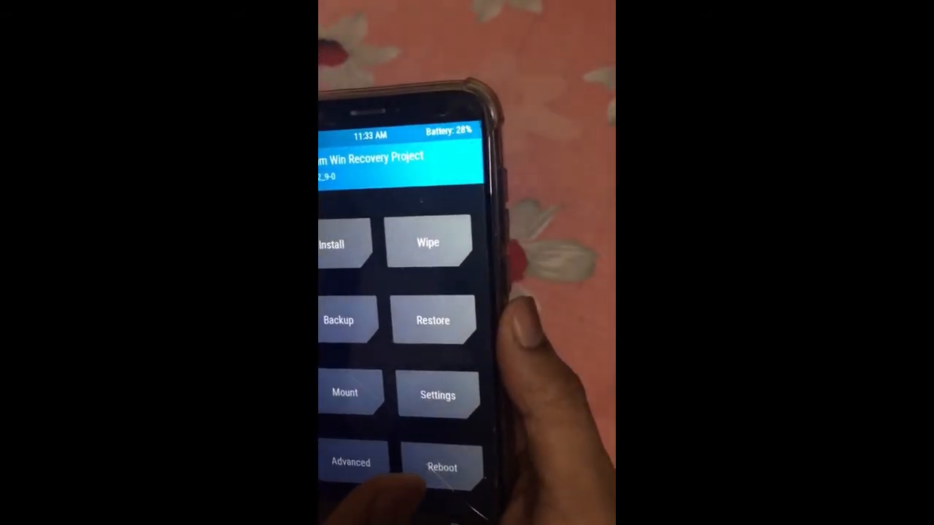
Step: Flash Magisk-v23.0.zip.apk from the external_sd Root folder in TWRP and confirm with the swipe
left_click(330, 246)
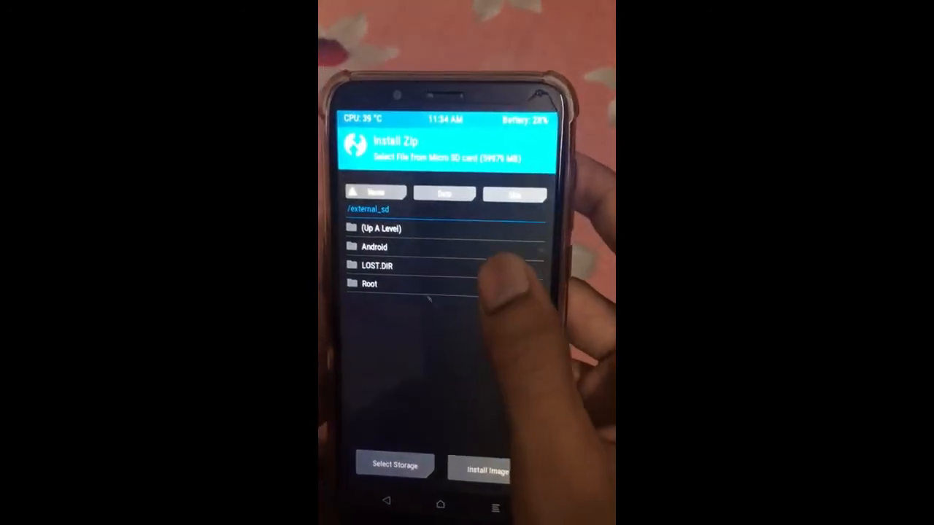
left_click(368, 283)
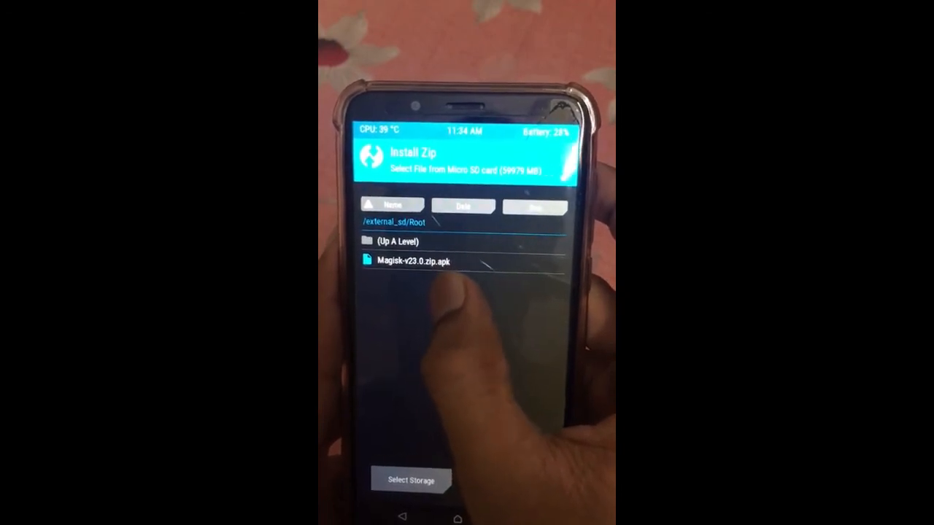
left_click(414, 261)
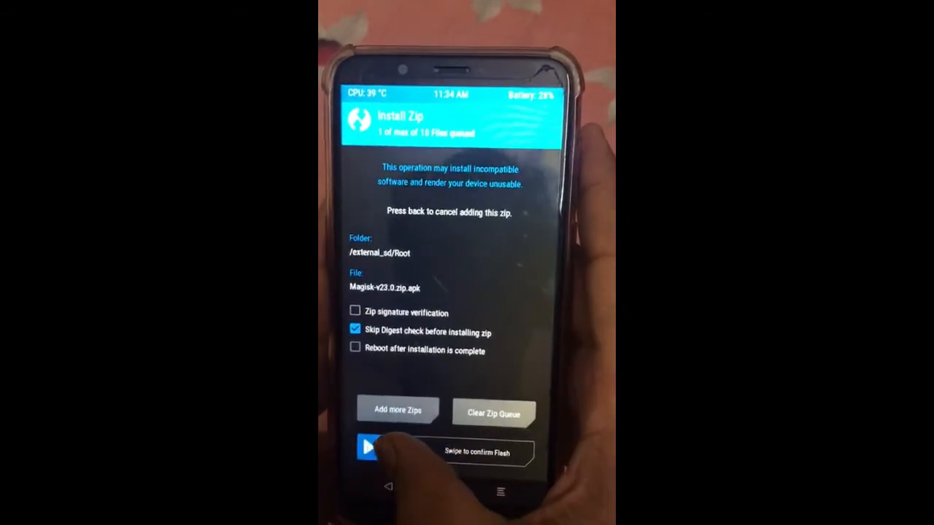
left_click_drag(372, 450, 511, 449)
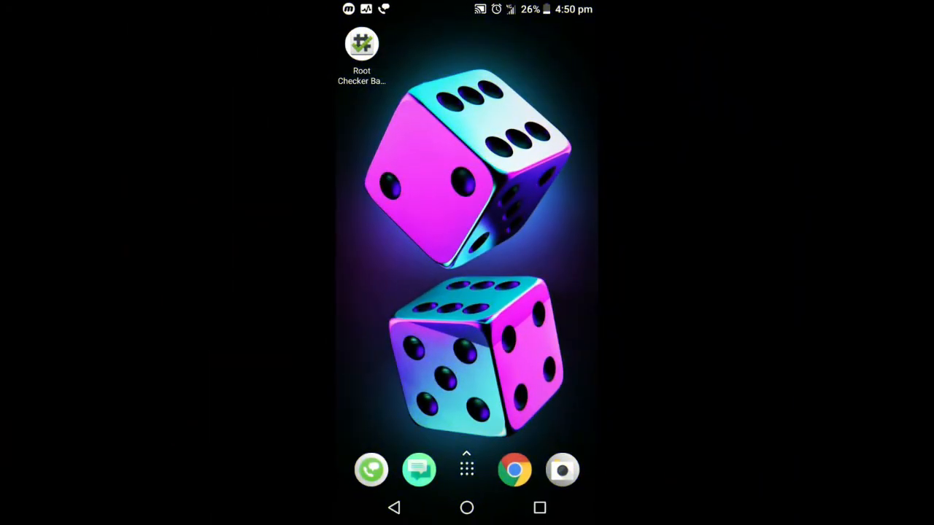
Step: Launch Magisk from the app drawer and accept downloading the full Magisk app
left_click(467, 470)
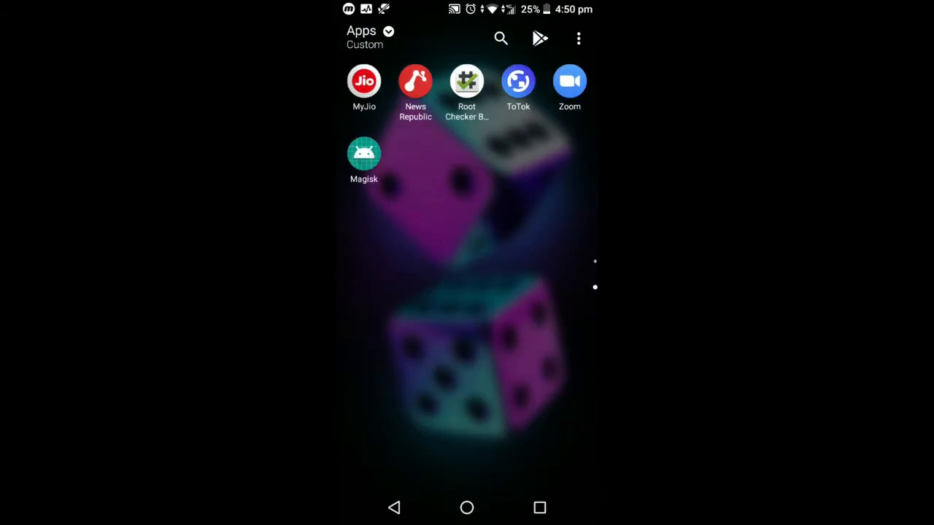
left_click(363, 154)
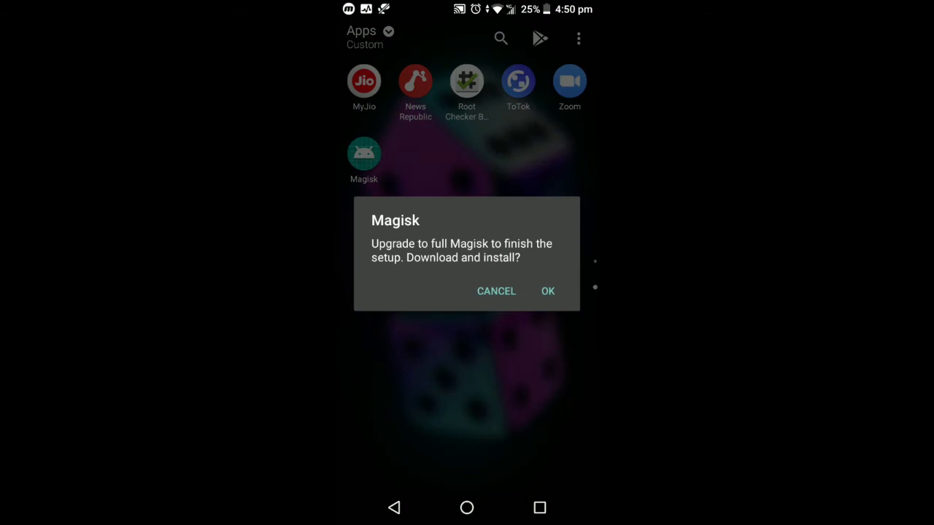
left_click(548, 291)
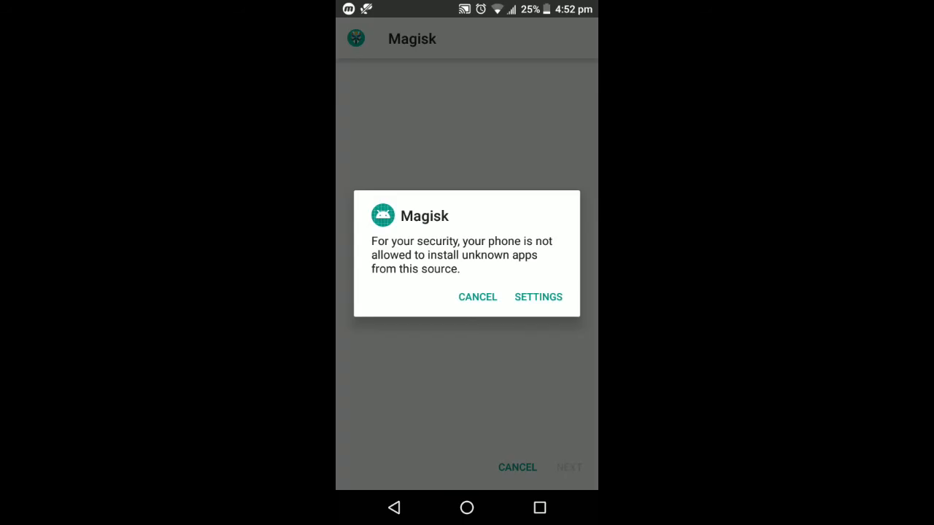
Step: Allow installs from this source, install the Magisk 23.0 app update and launch it
left_click(537, 298)
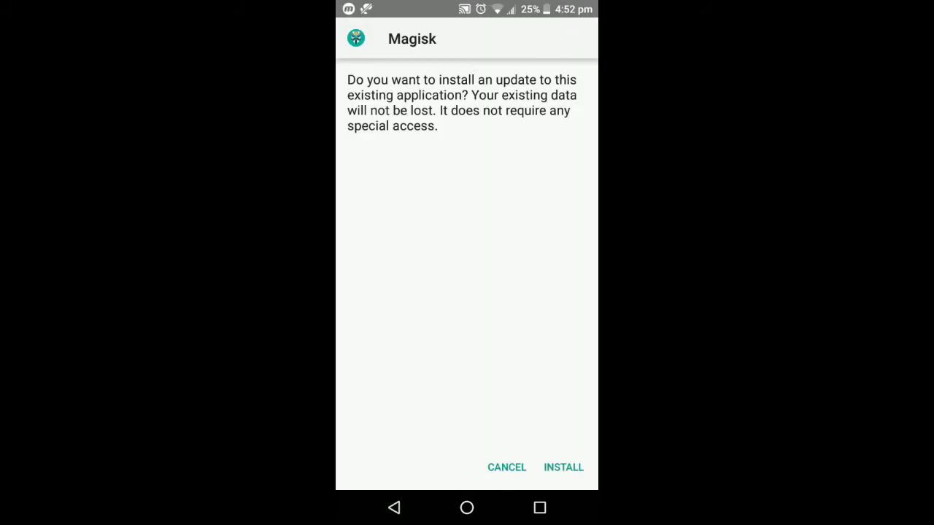
left_click(563, 467)
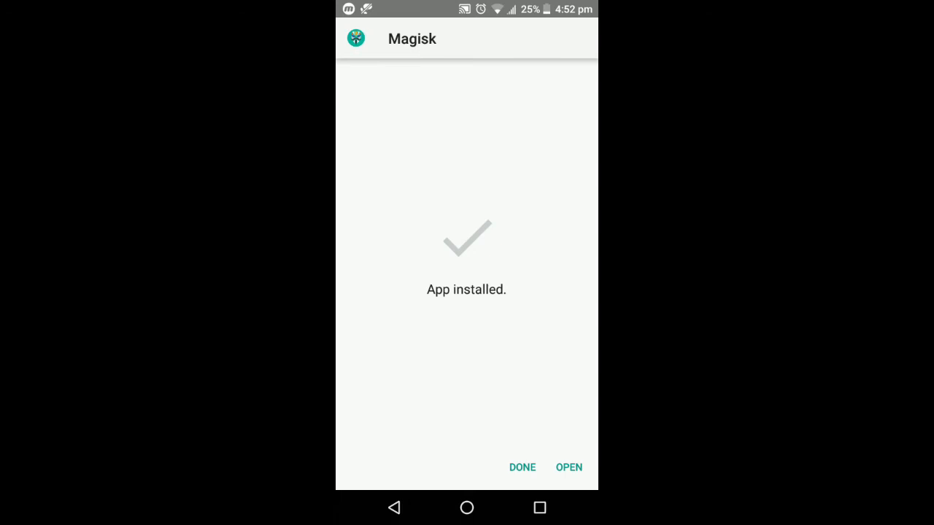
left_click(569, 467)
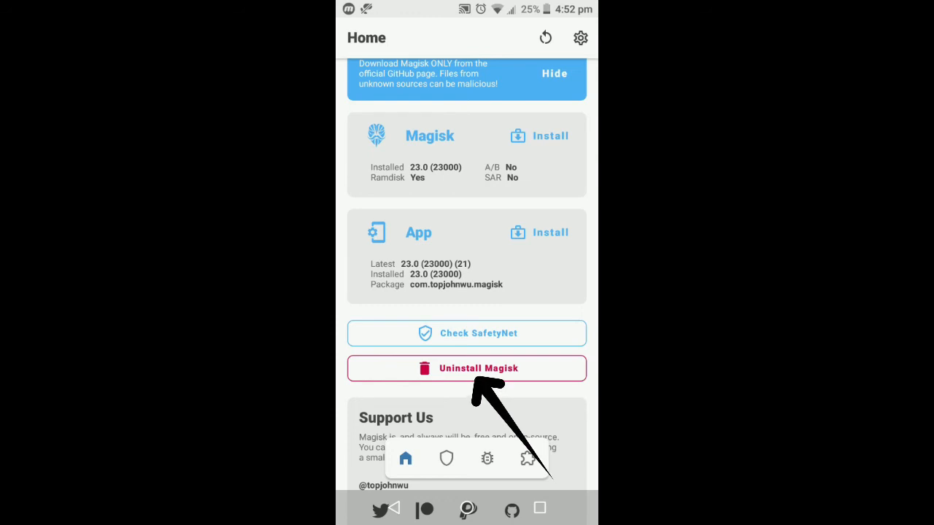
Step: Review the Magisk home page confirming Installed 23.0, then return to the home screen
scroll("down", 3)
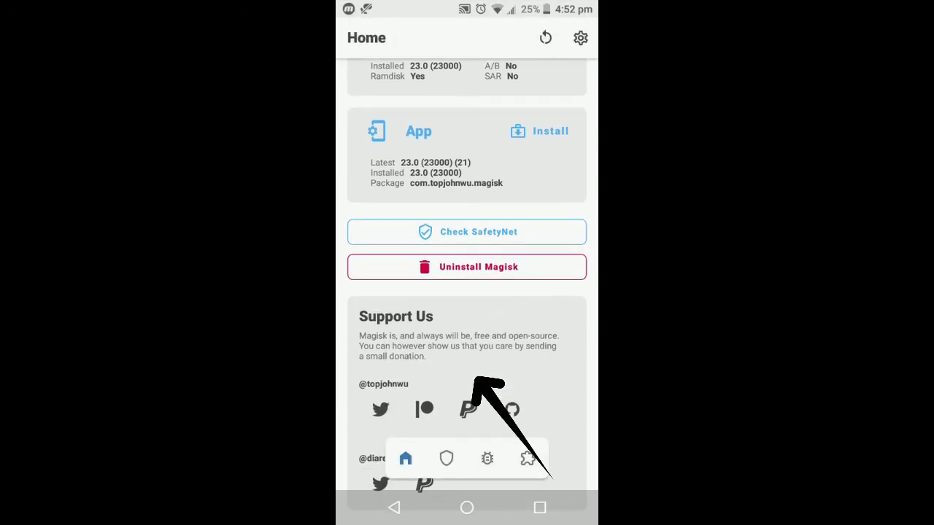
scroll("up", 3)
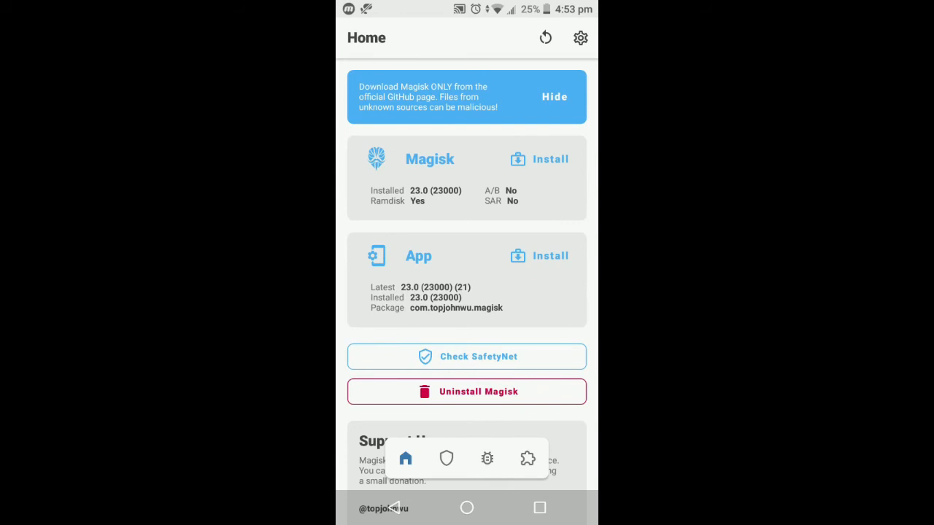
left_click(467, 508)
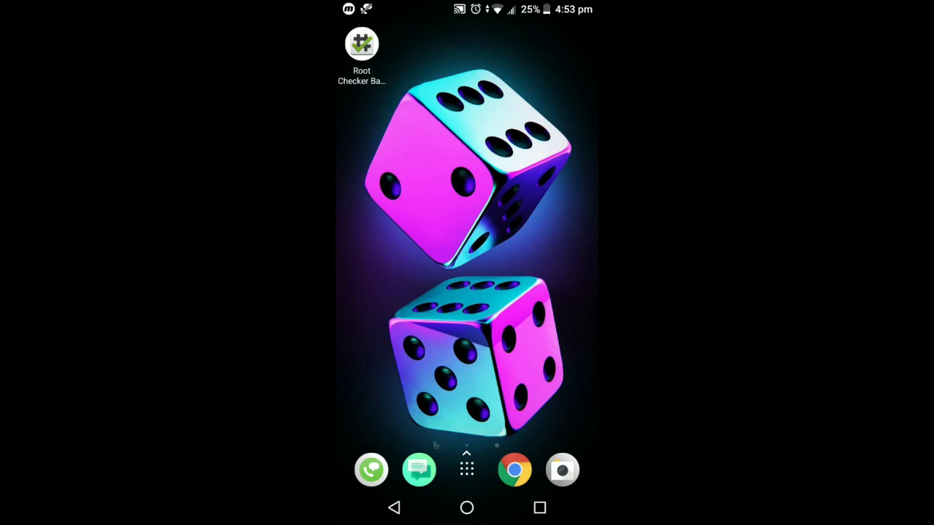
Step: Verify root in Root Checker Basic, granting superuser access, confirming root on the HTC Desire 12+
left_click(362, 44)
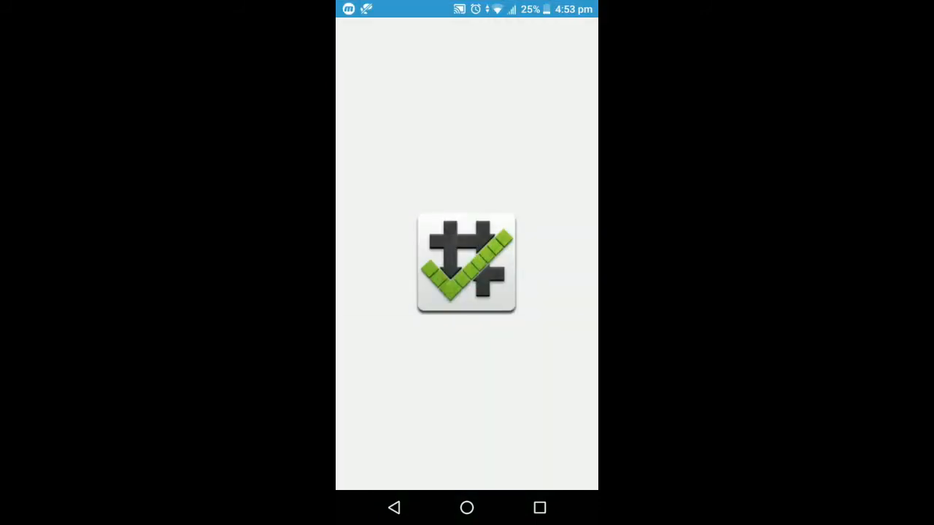
left_click(467, 262)
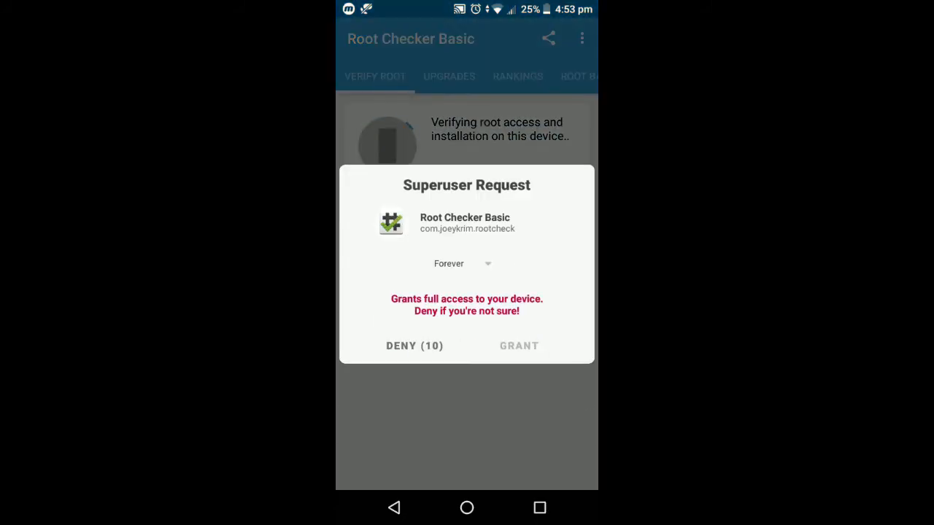
left_click(520, 346)
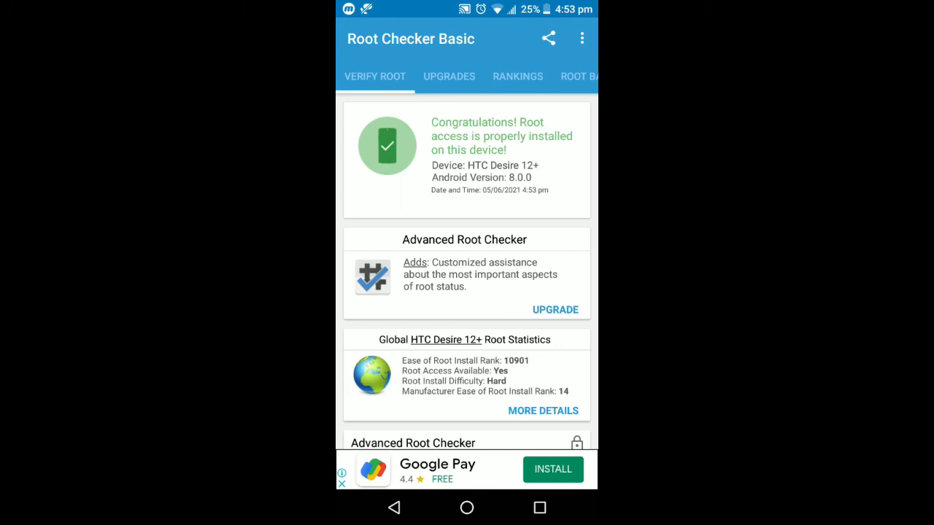
left_click(467, 508)
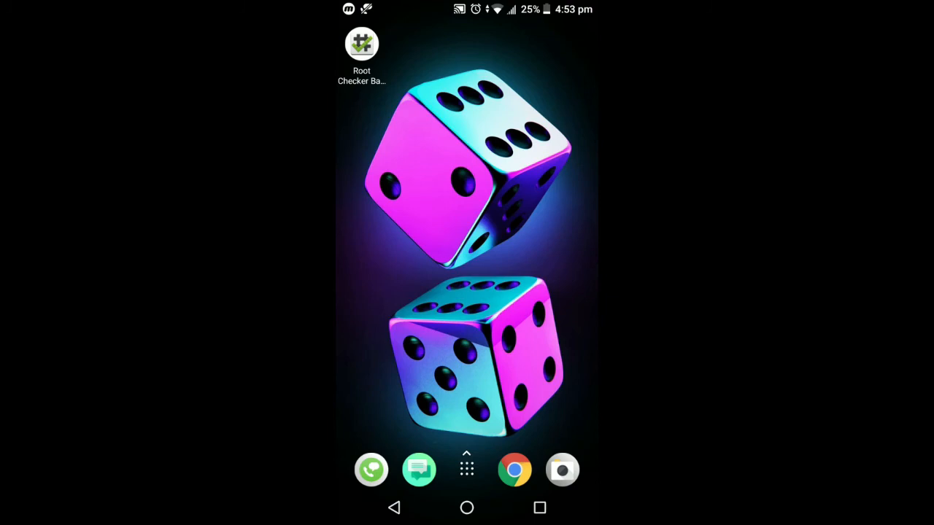